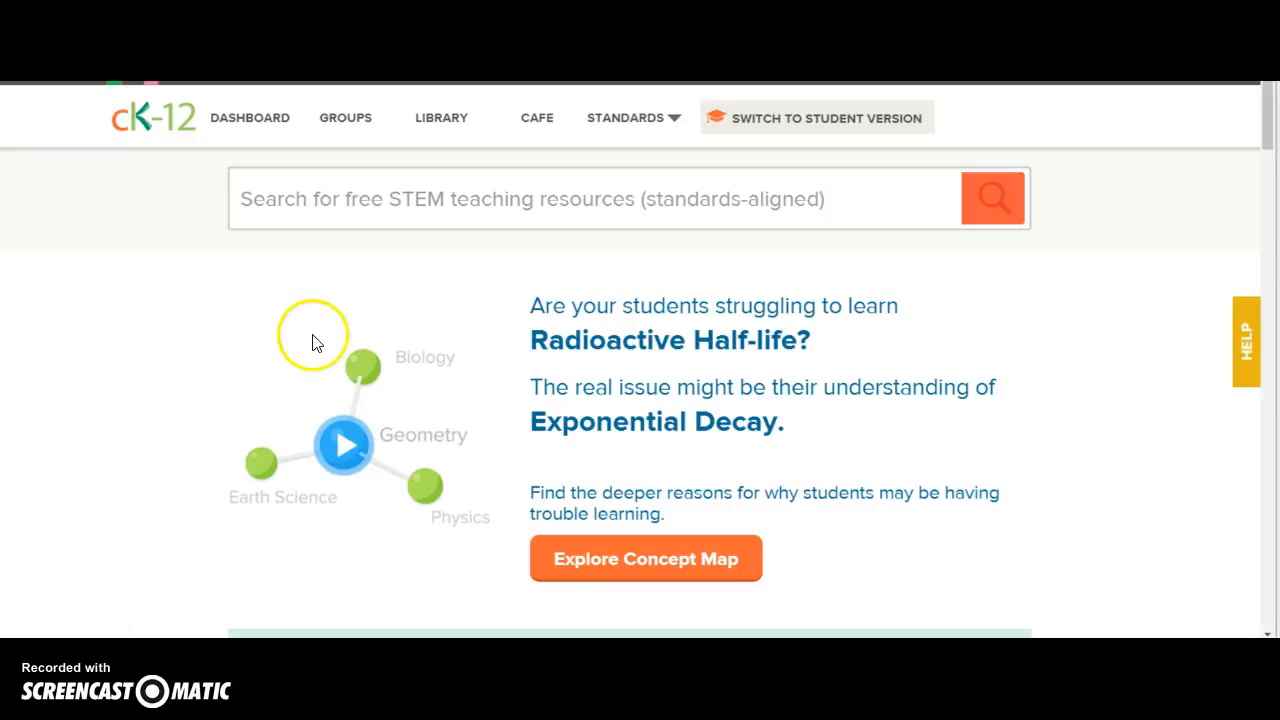
mouse_move(157, 305)
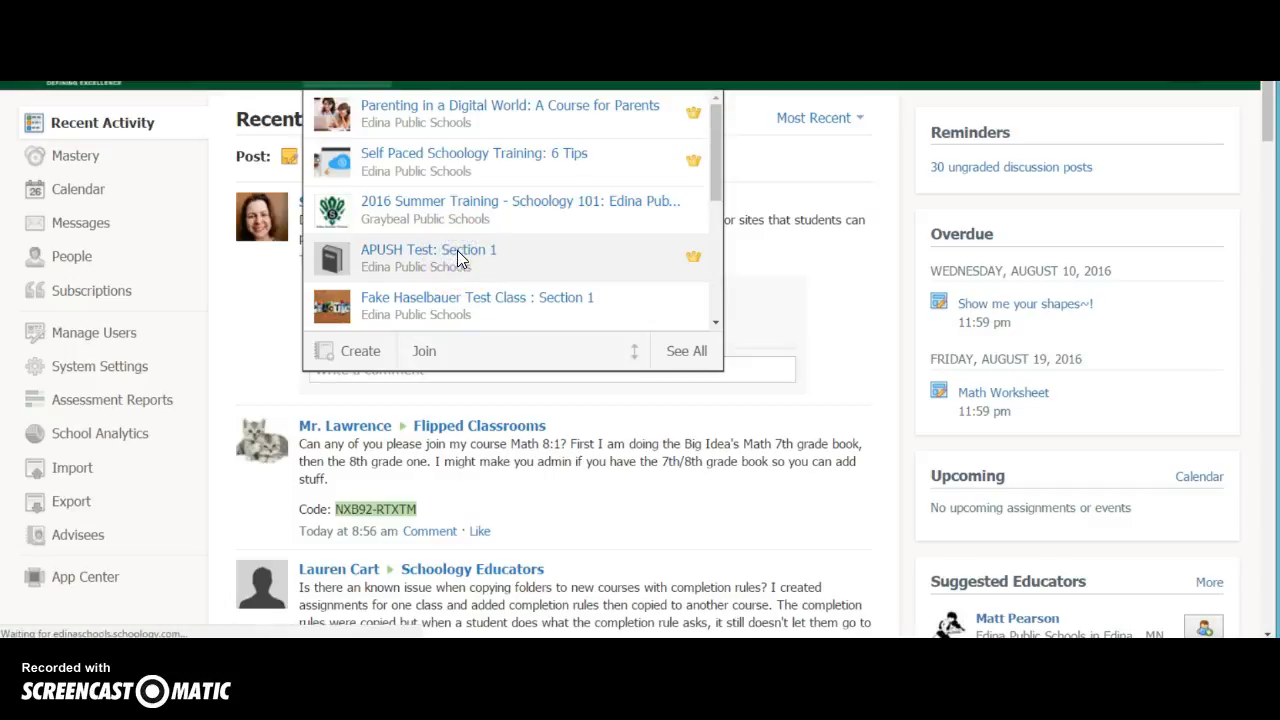
Enter the APUSH Test: Section 1 course and show its Add Materials options.
click(428, 249)
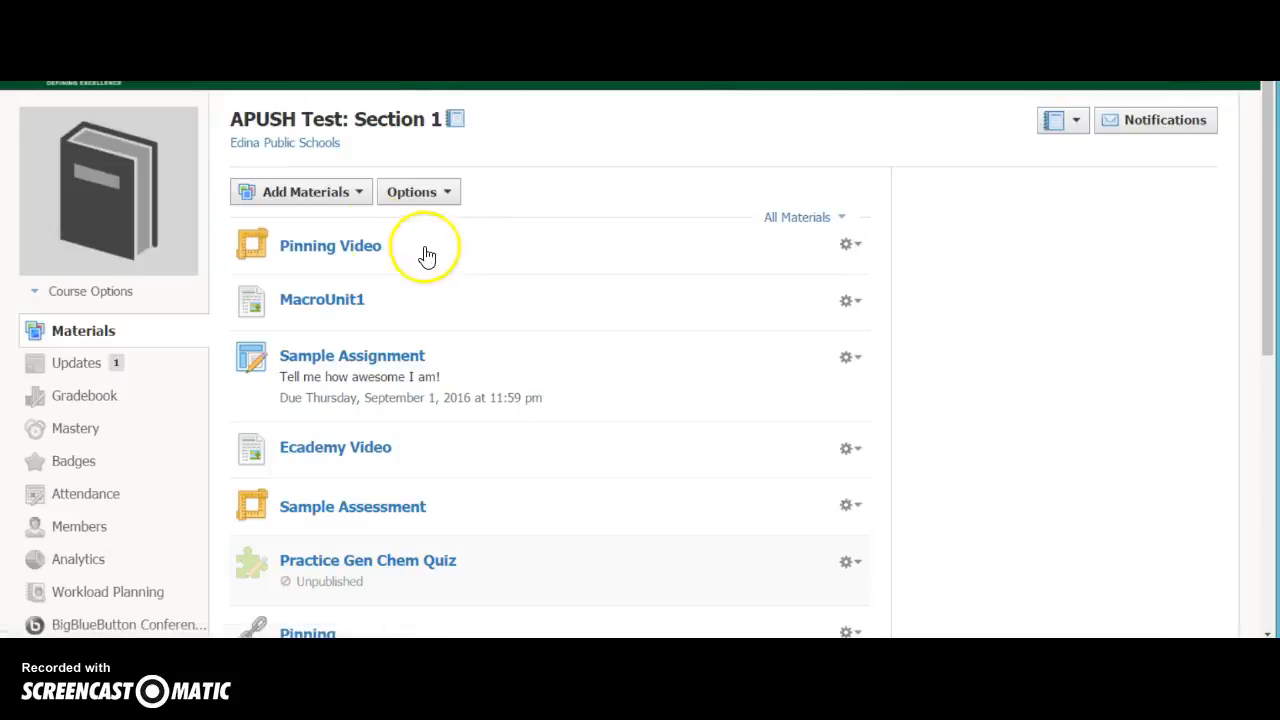
click(305, 191)
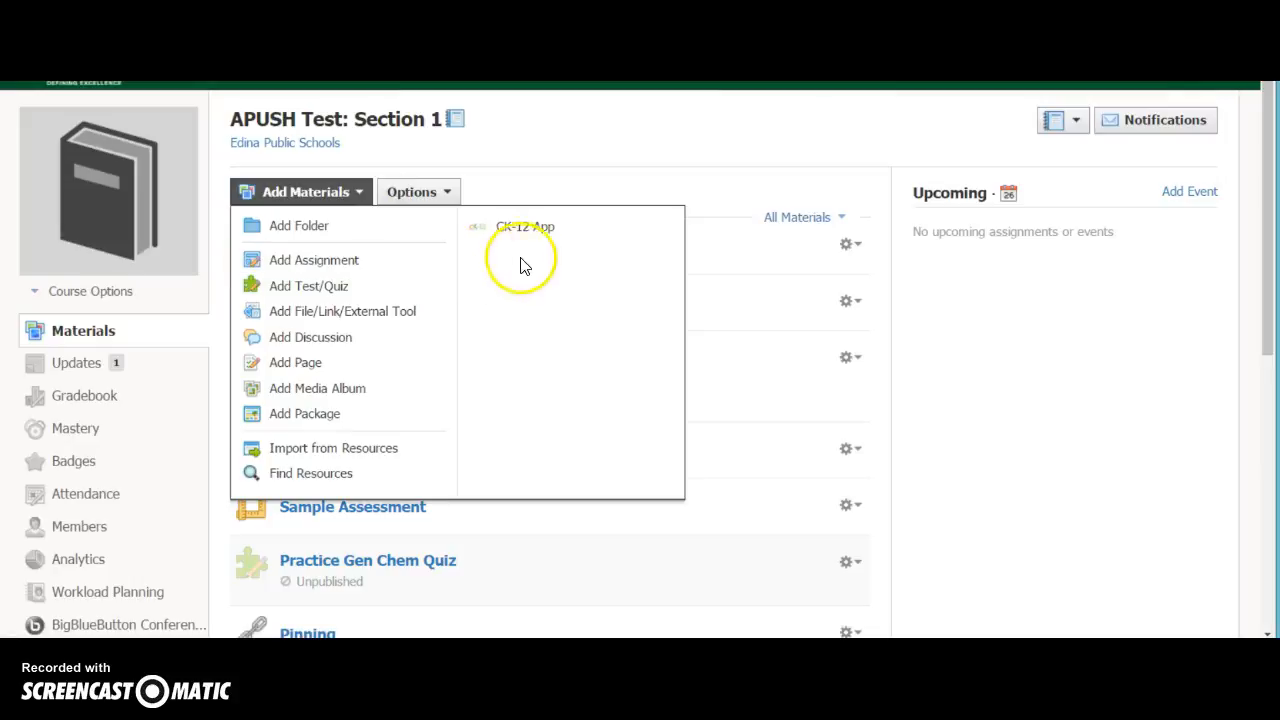
mouse_move(515, 226)
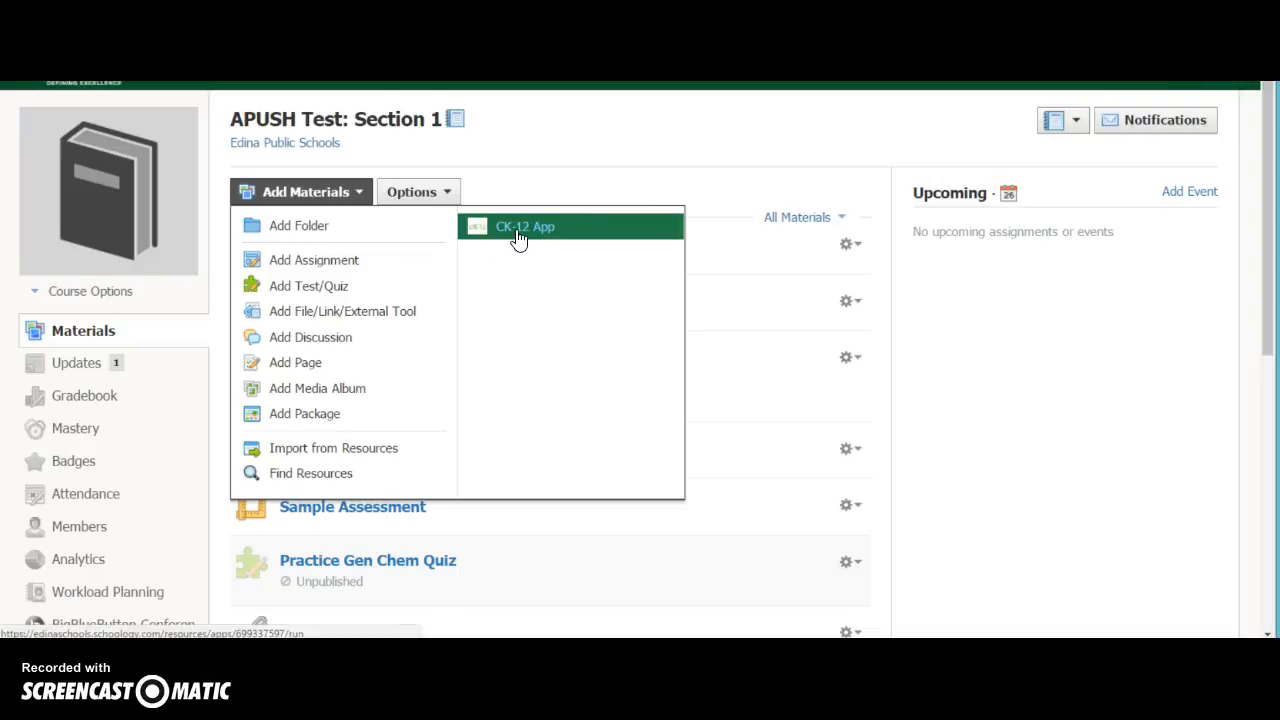
Launch the CK-12 App and pick Algebra from its subject catalog.
click(524, 226)
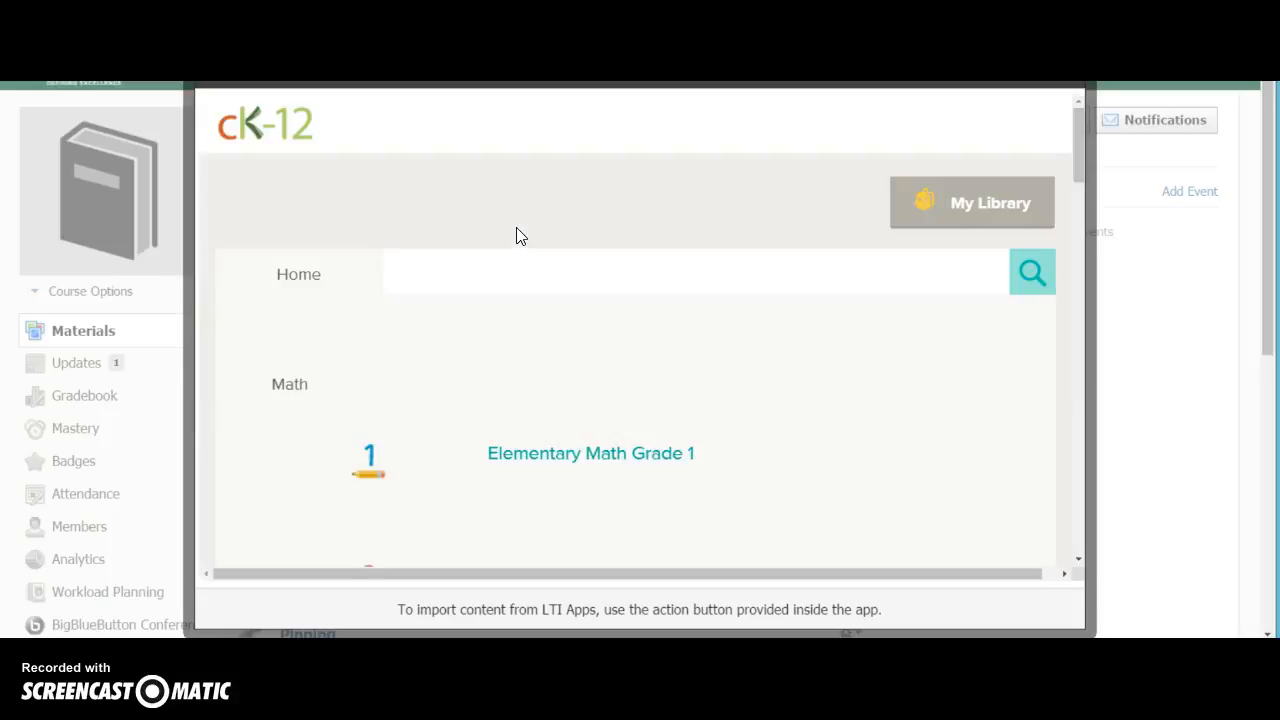
mouse_move(1081, 165)
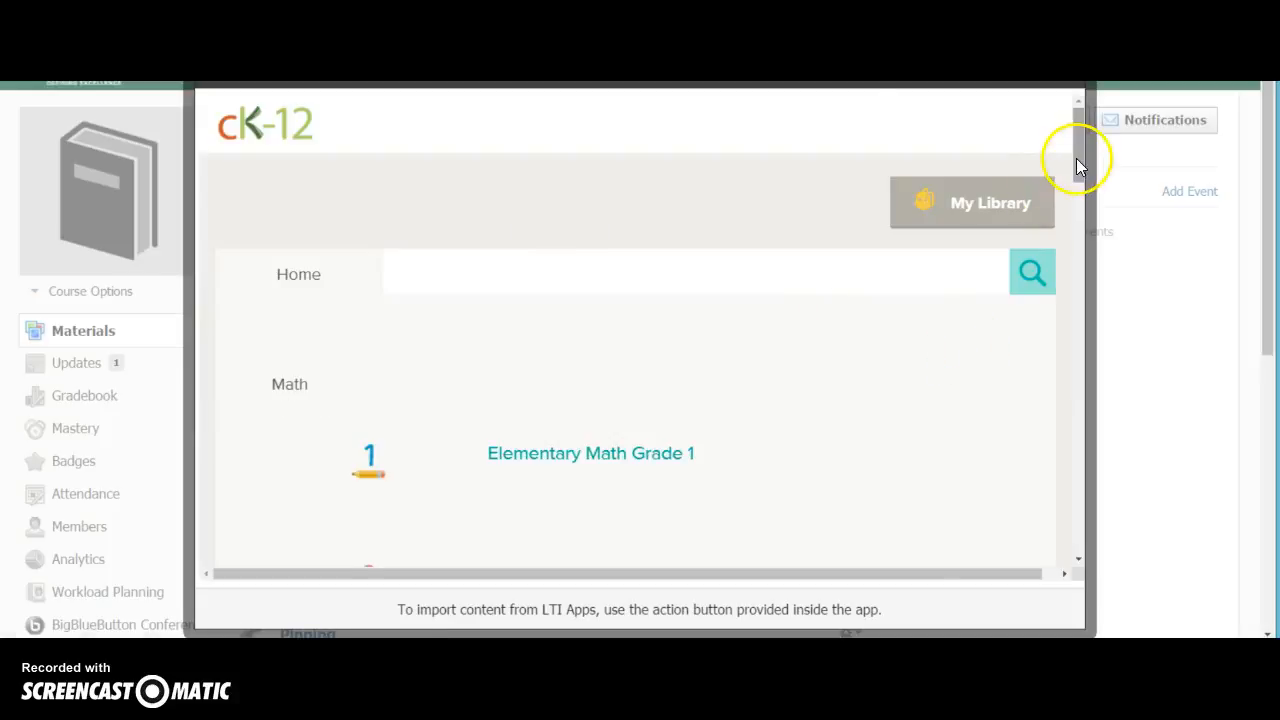
scroll(down, 3)
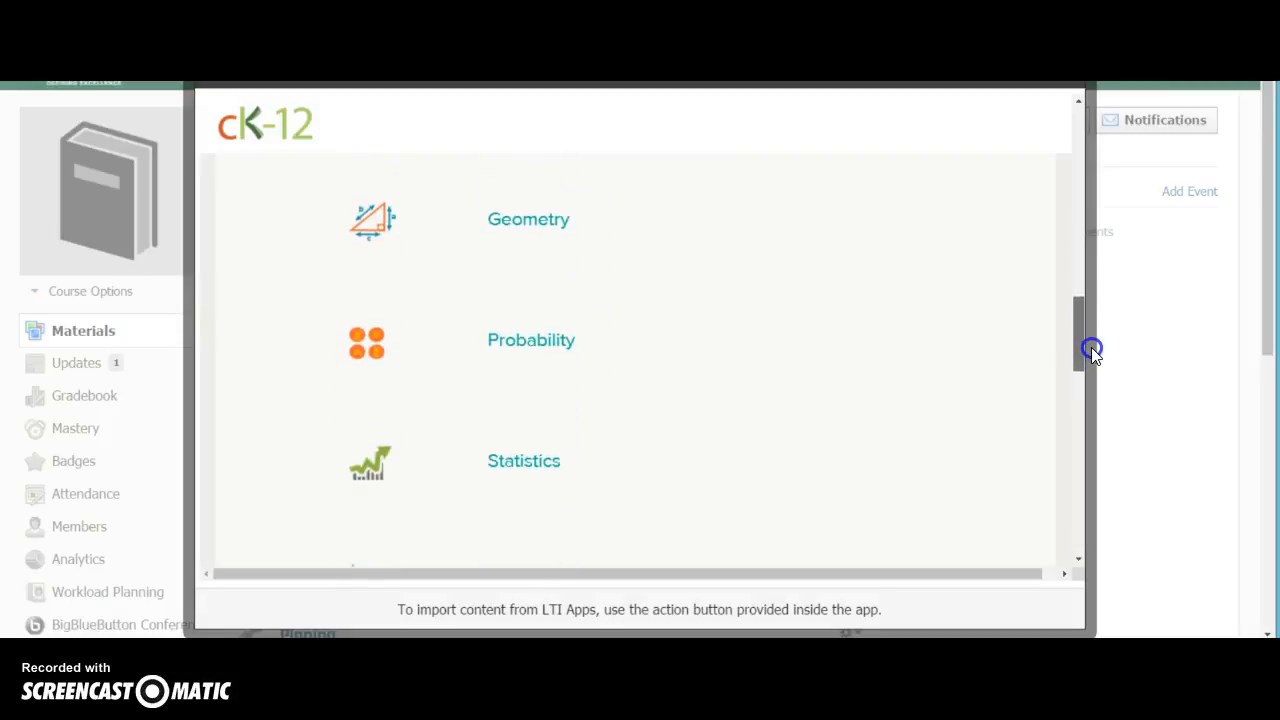
scroll(down, 3)
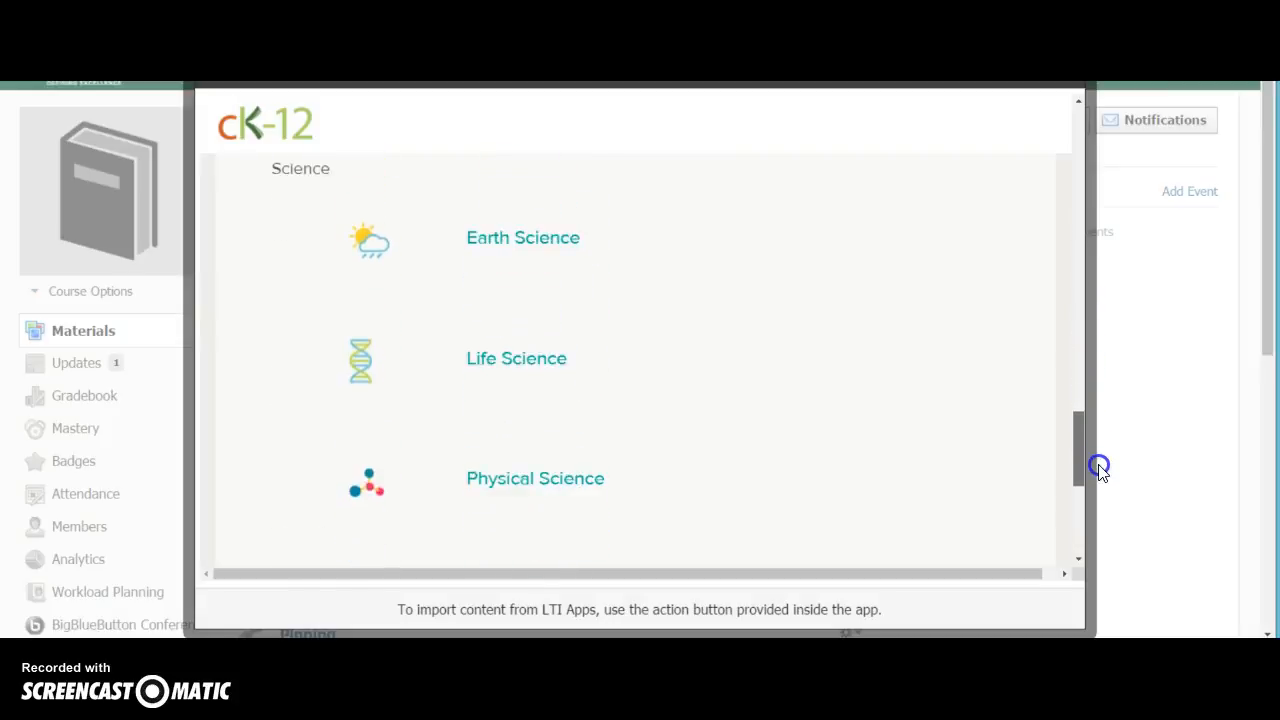
scroll(down, 3)
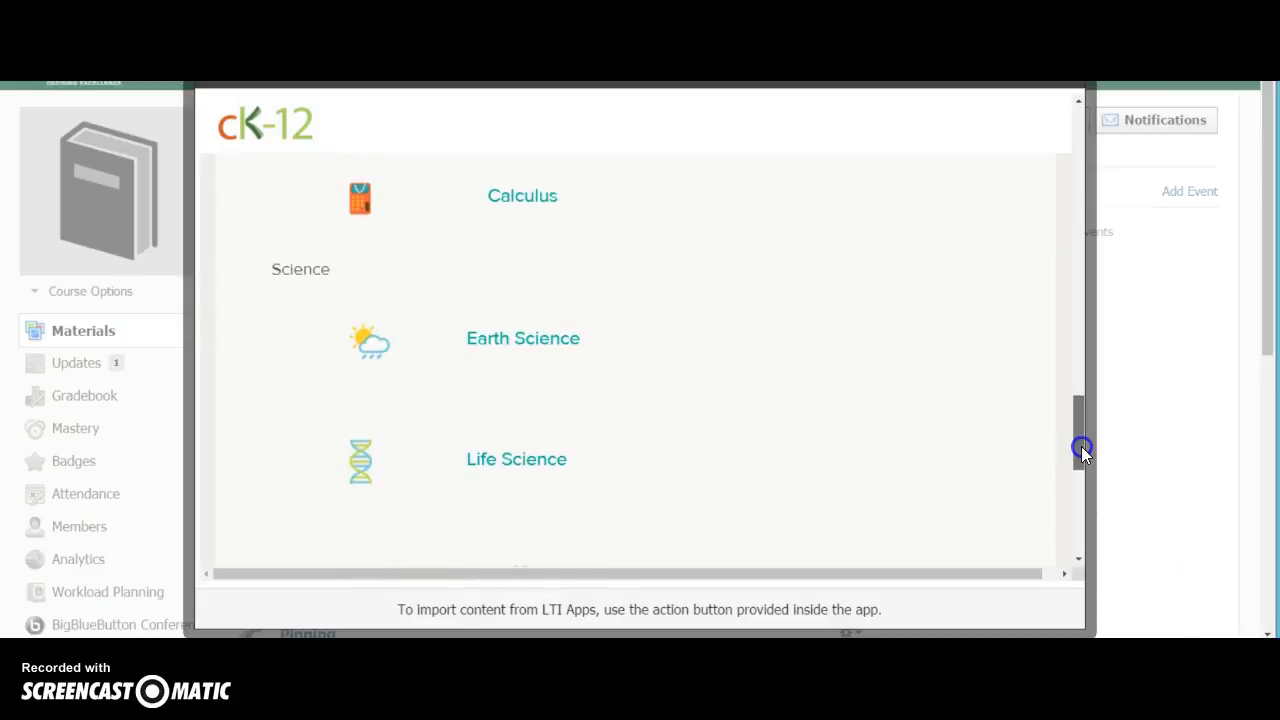
drag(1080, 448, 1078, 378)
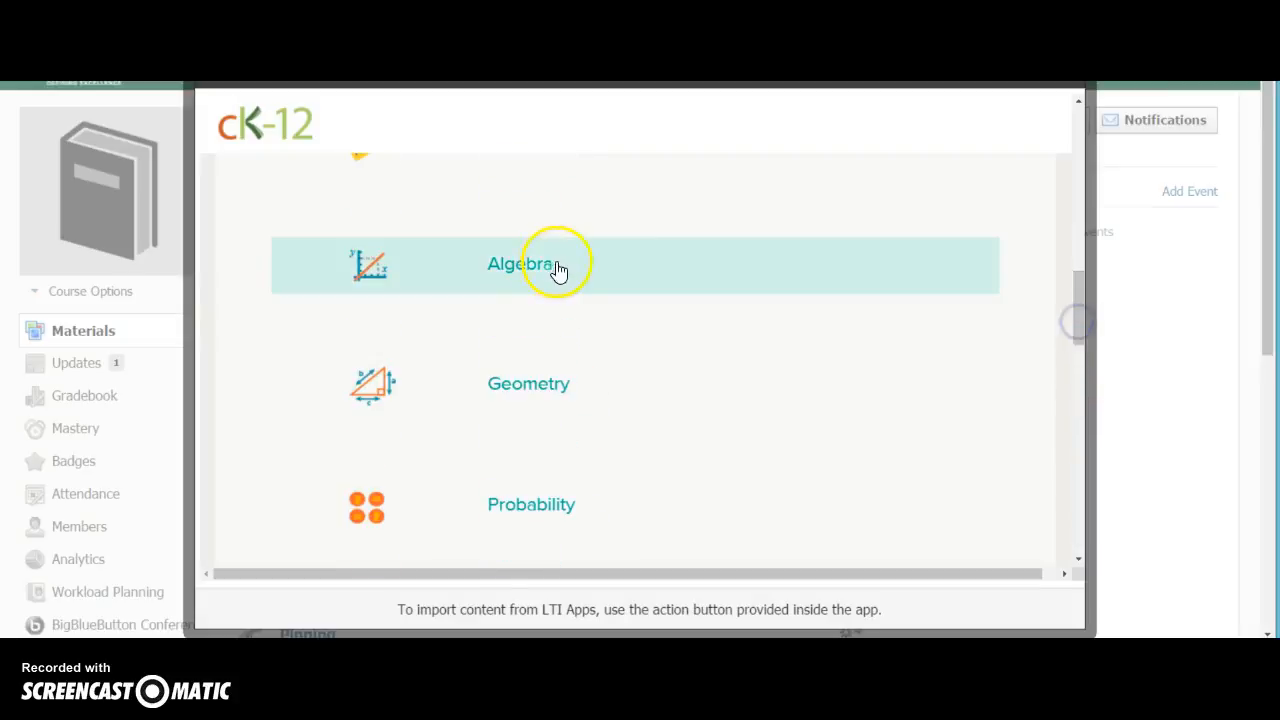
click(523, 263)
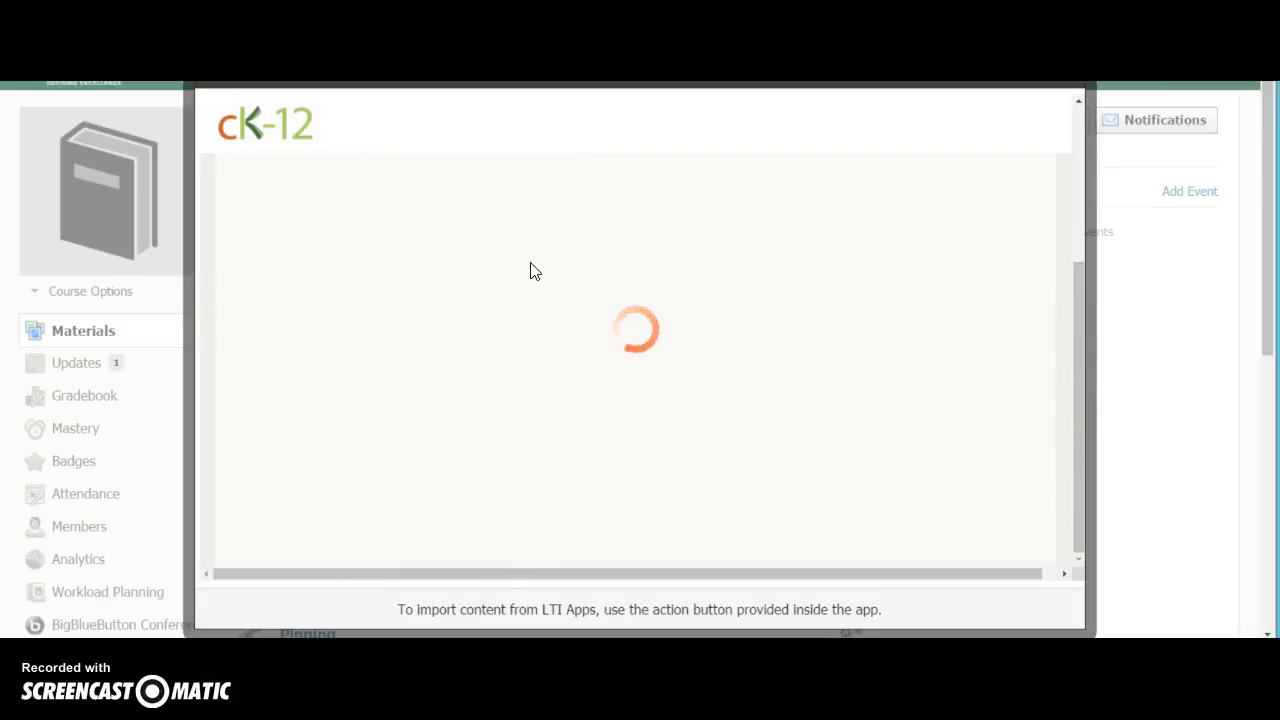
mouse_move(786, 200)
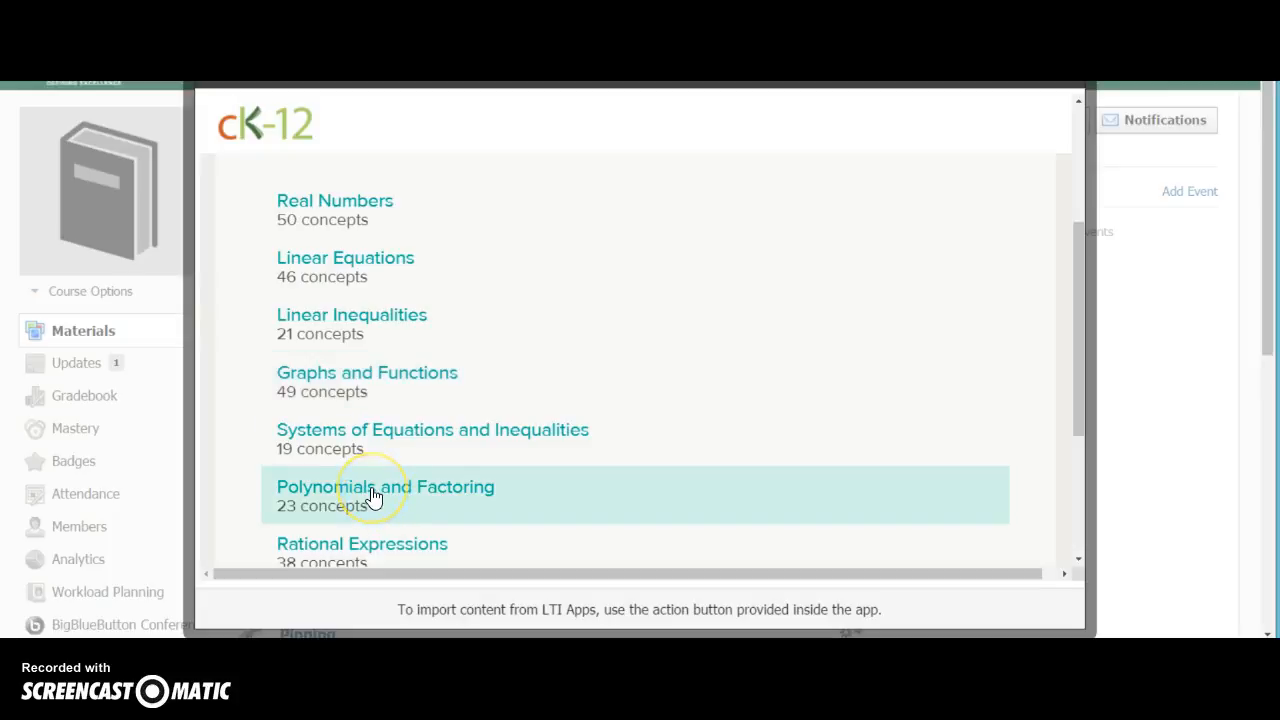
Add the Telescope real-world activity from Polynomials and Factoring to the course.
click(372, 487)
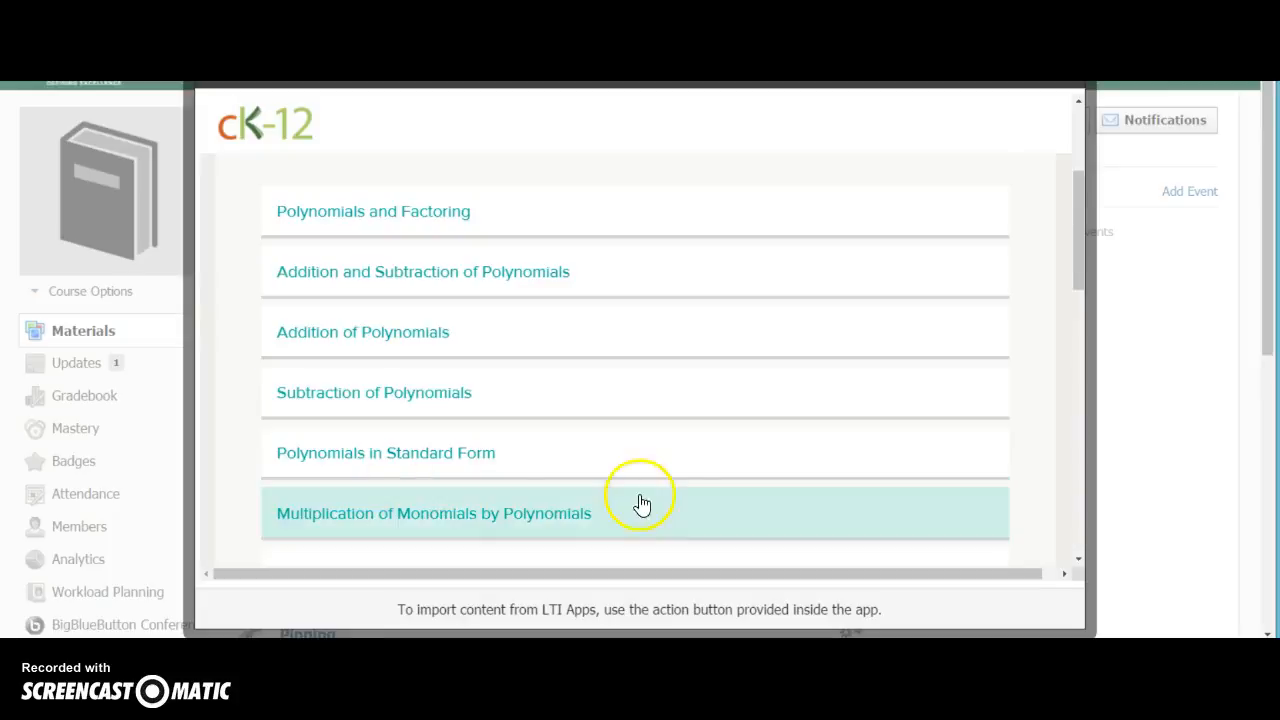
mouse_move(570, 520)
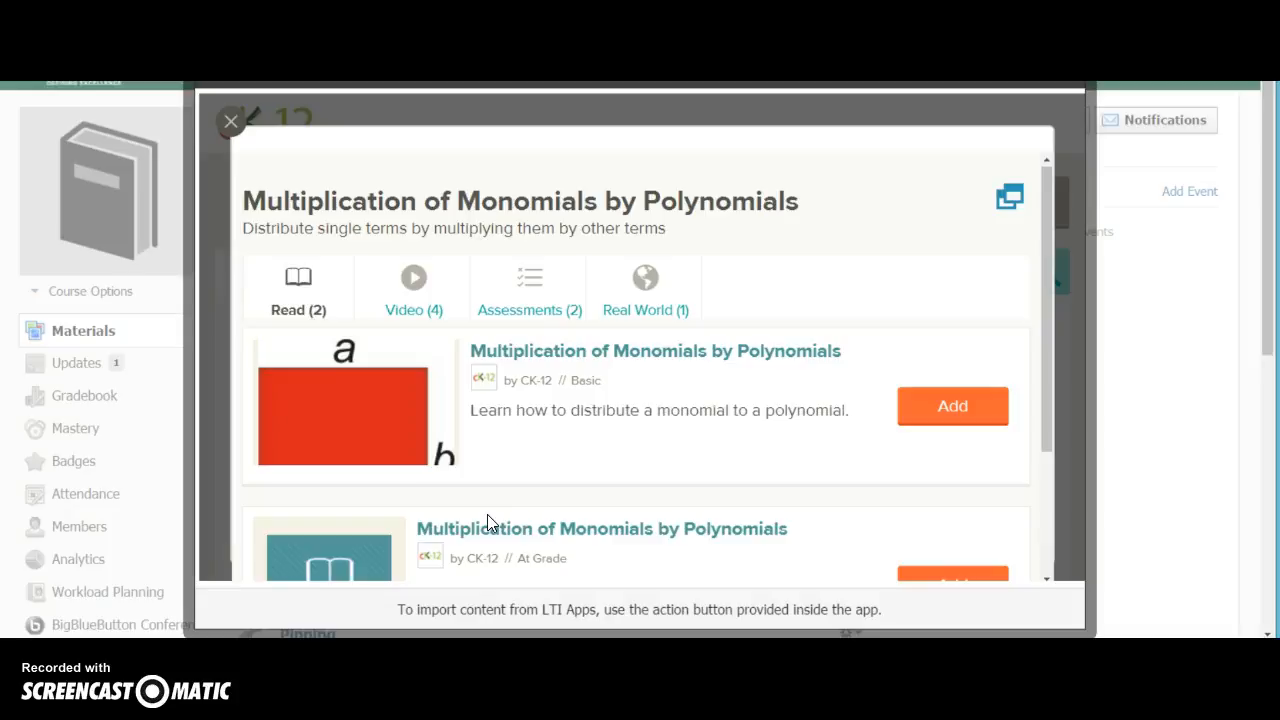
mouse_move(1047, 190)
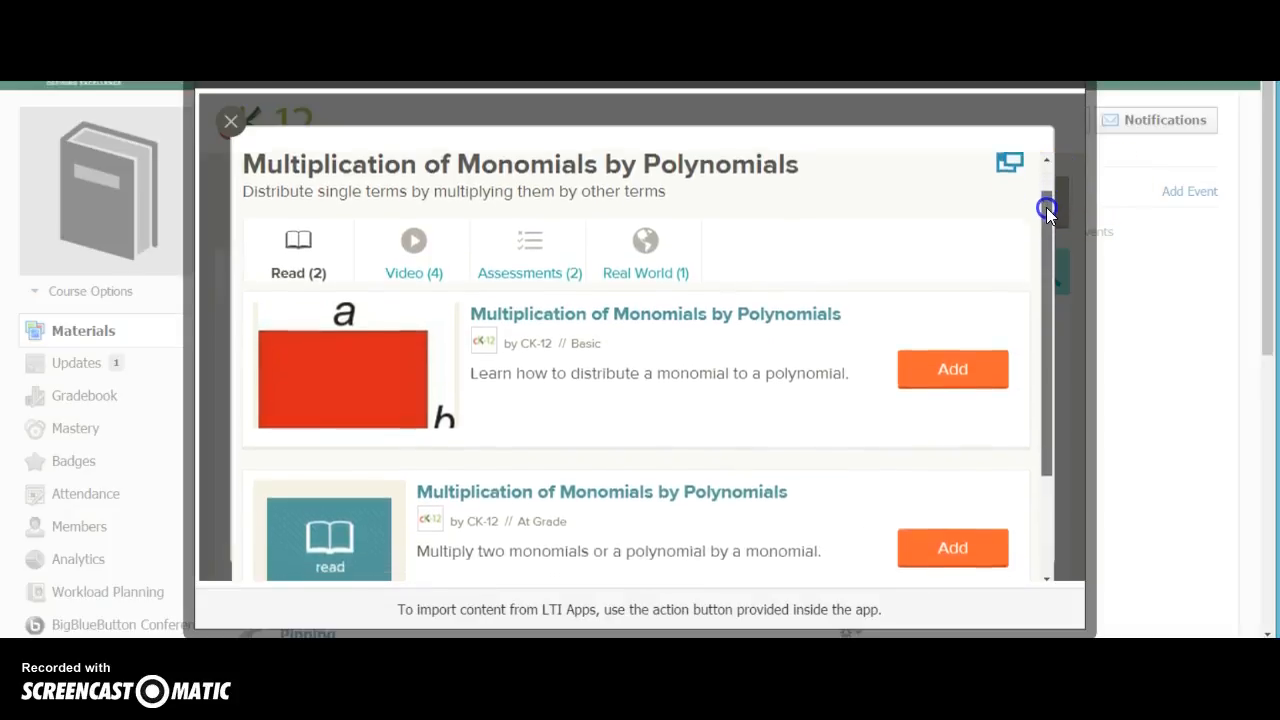
scroll(down, 3)
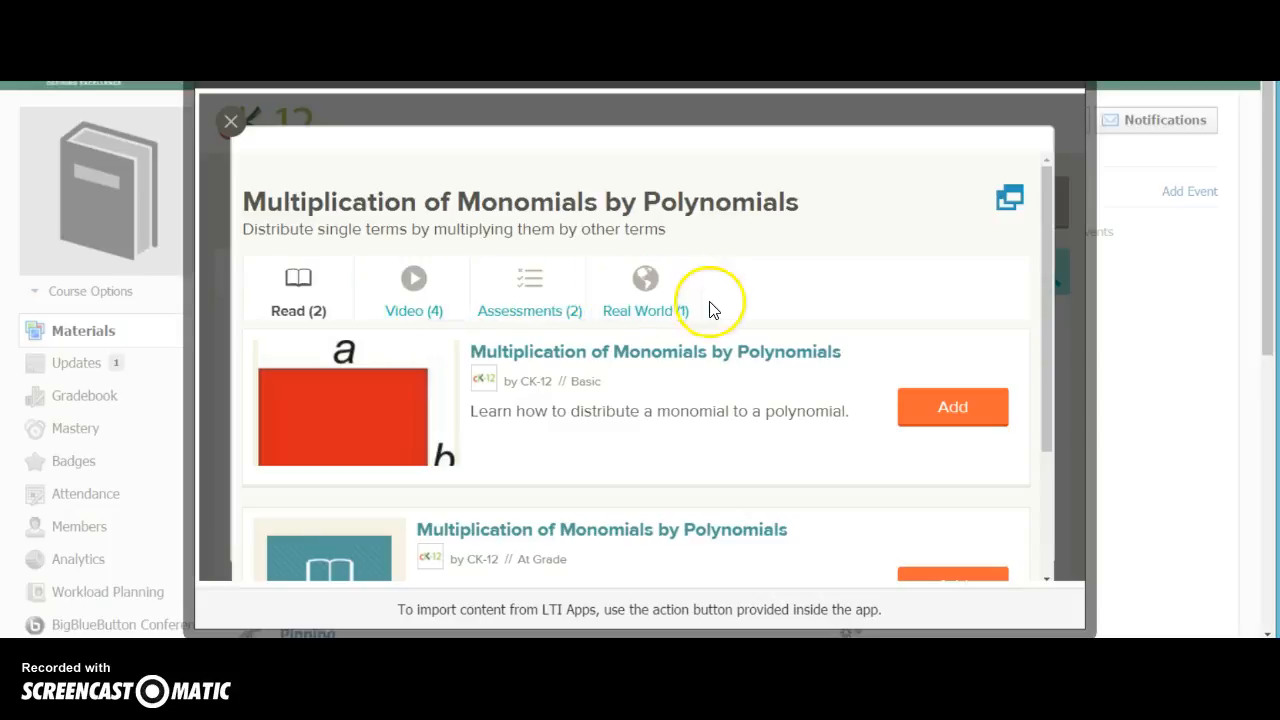
click(645, 288)
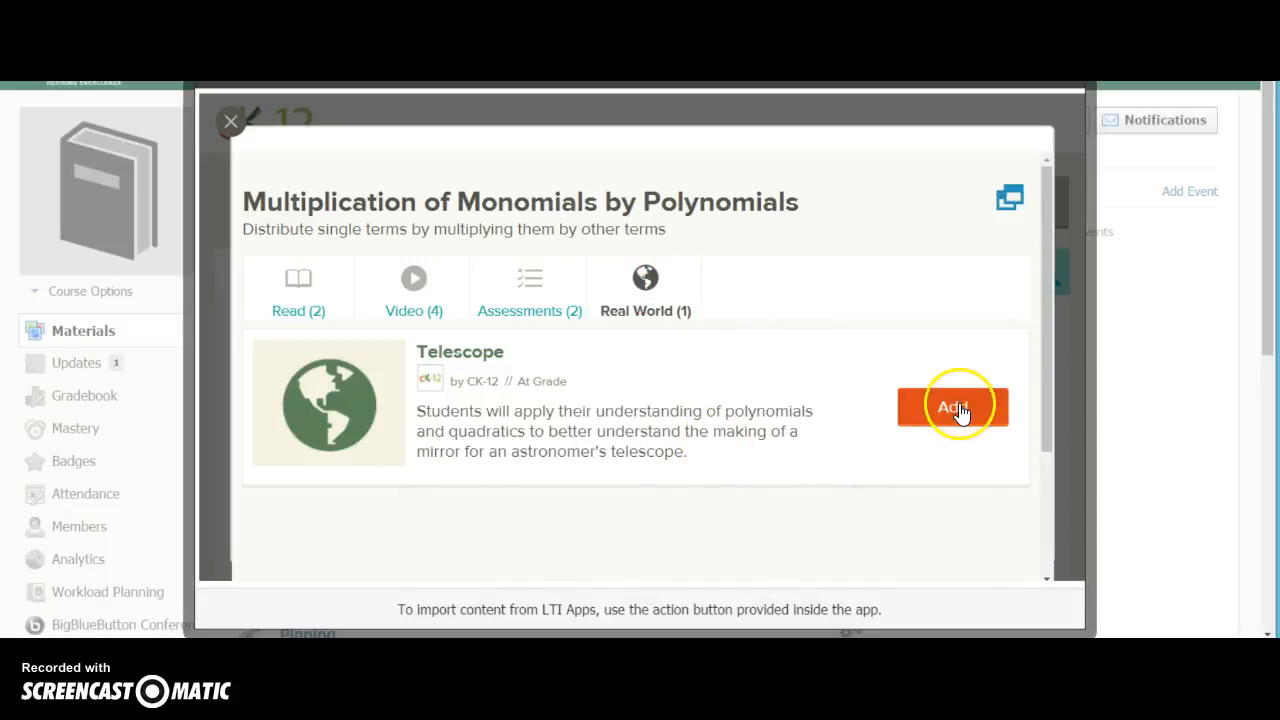
click(956, 405)
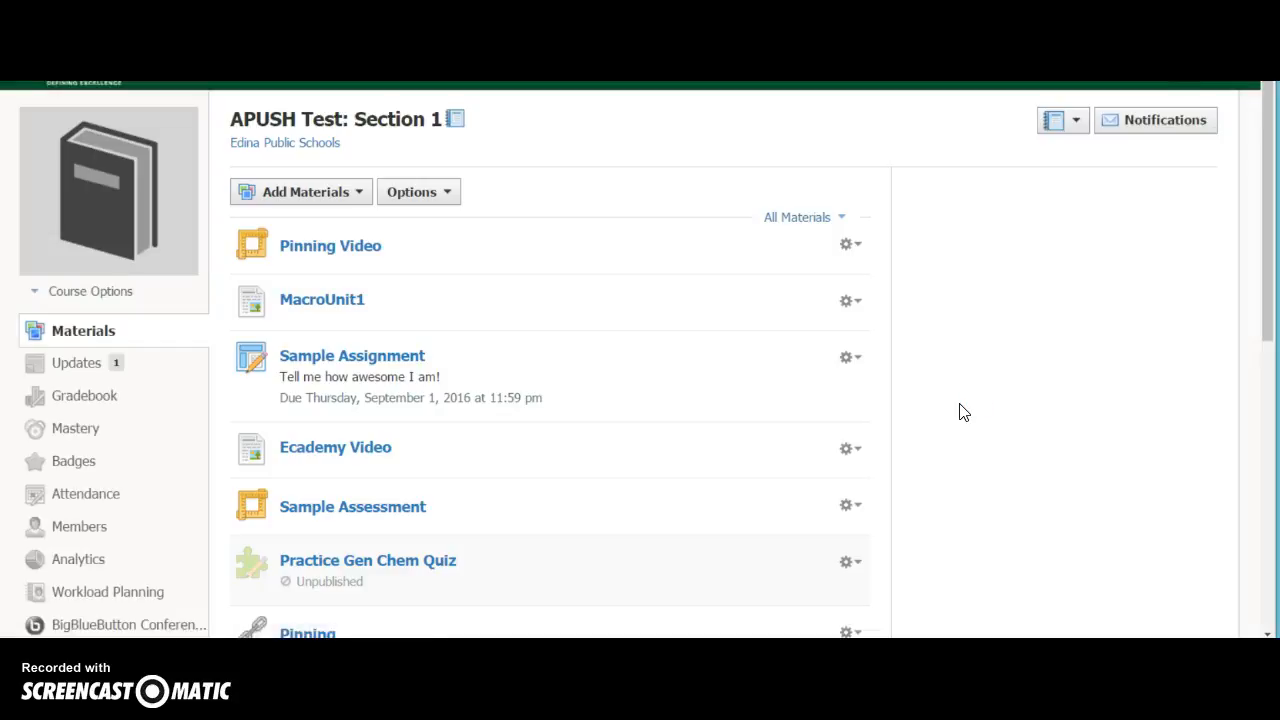
Open the Telescope material at the bottom of the Materials list.
scroll(down, 3)
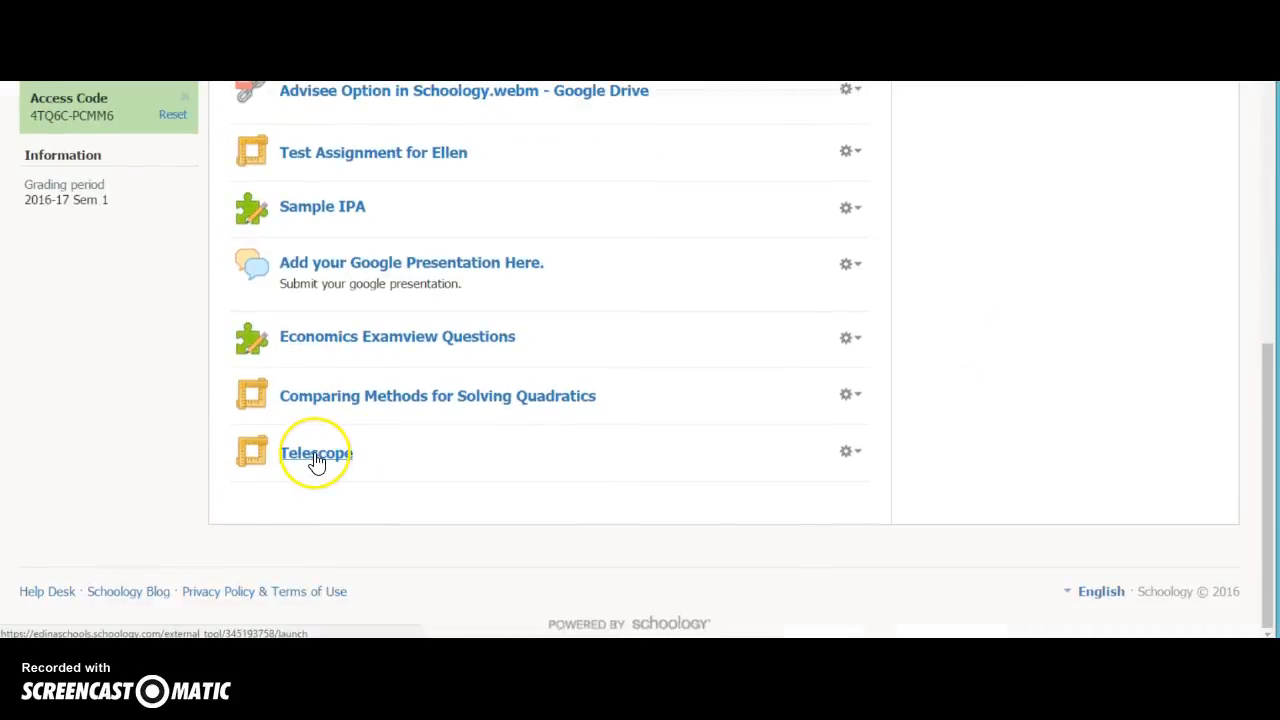
click(313, 453)
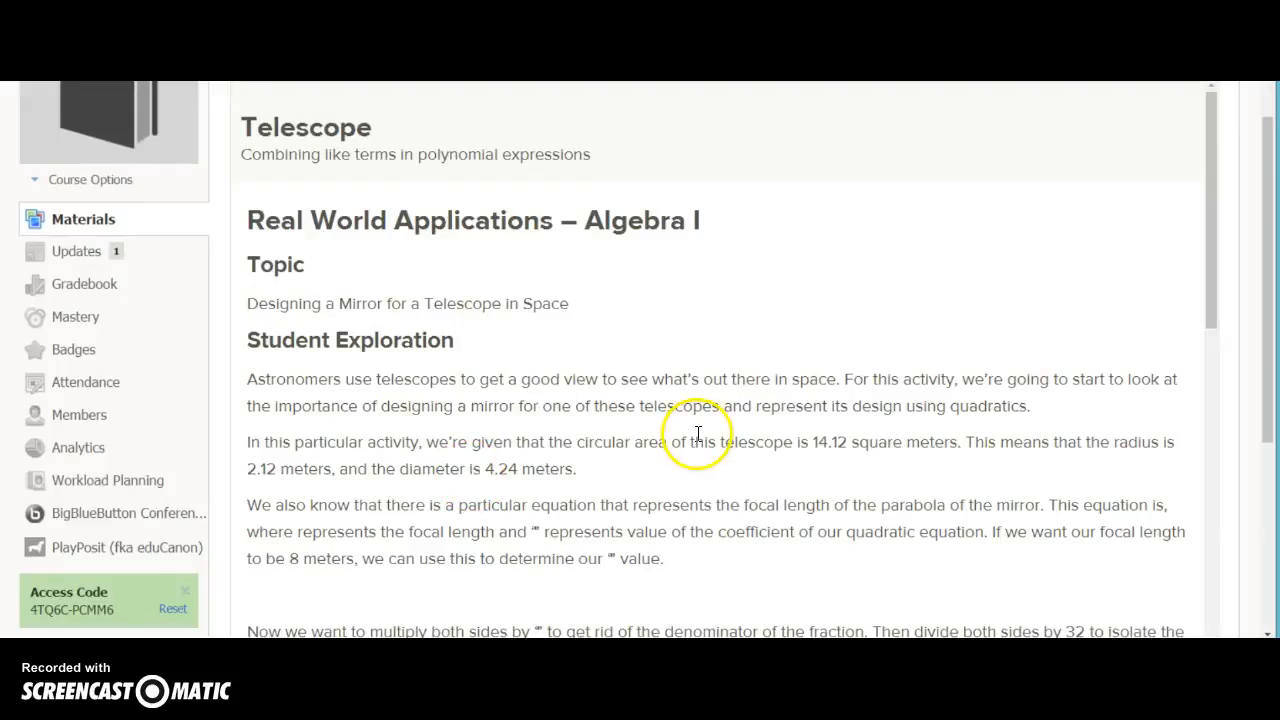
scroll(down, 3)
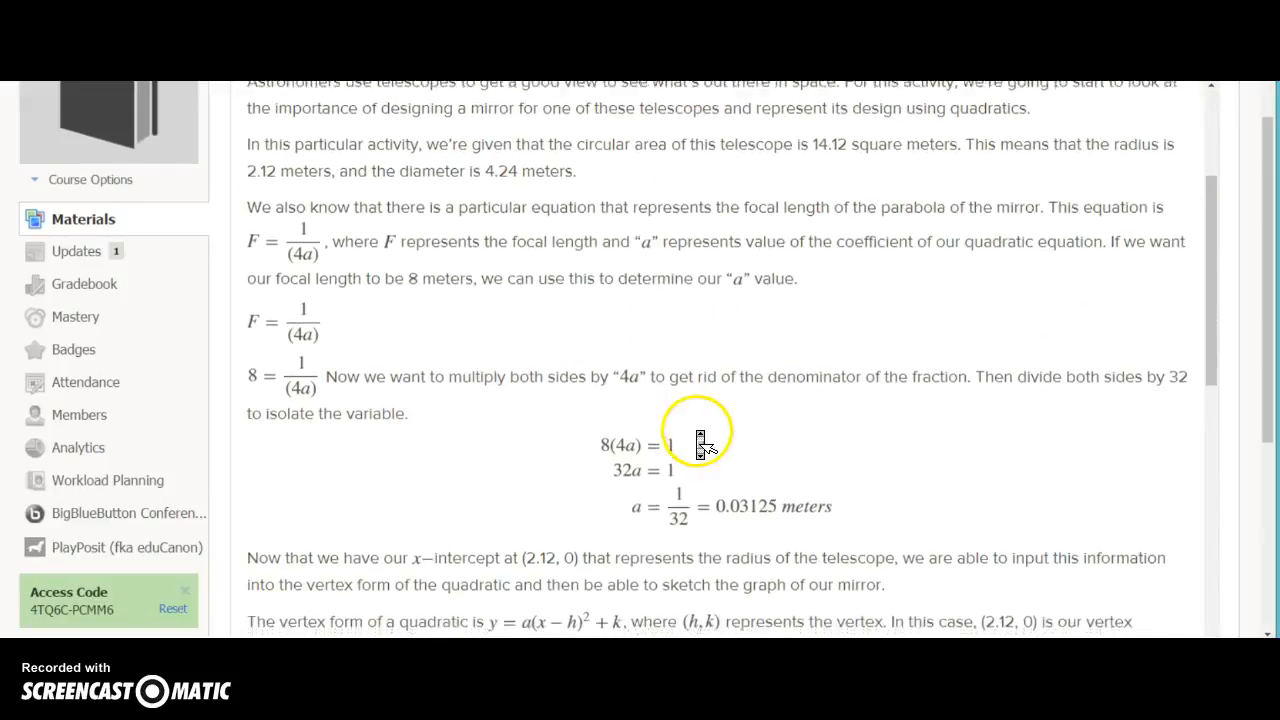
scroll(down, 3)
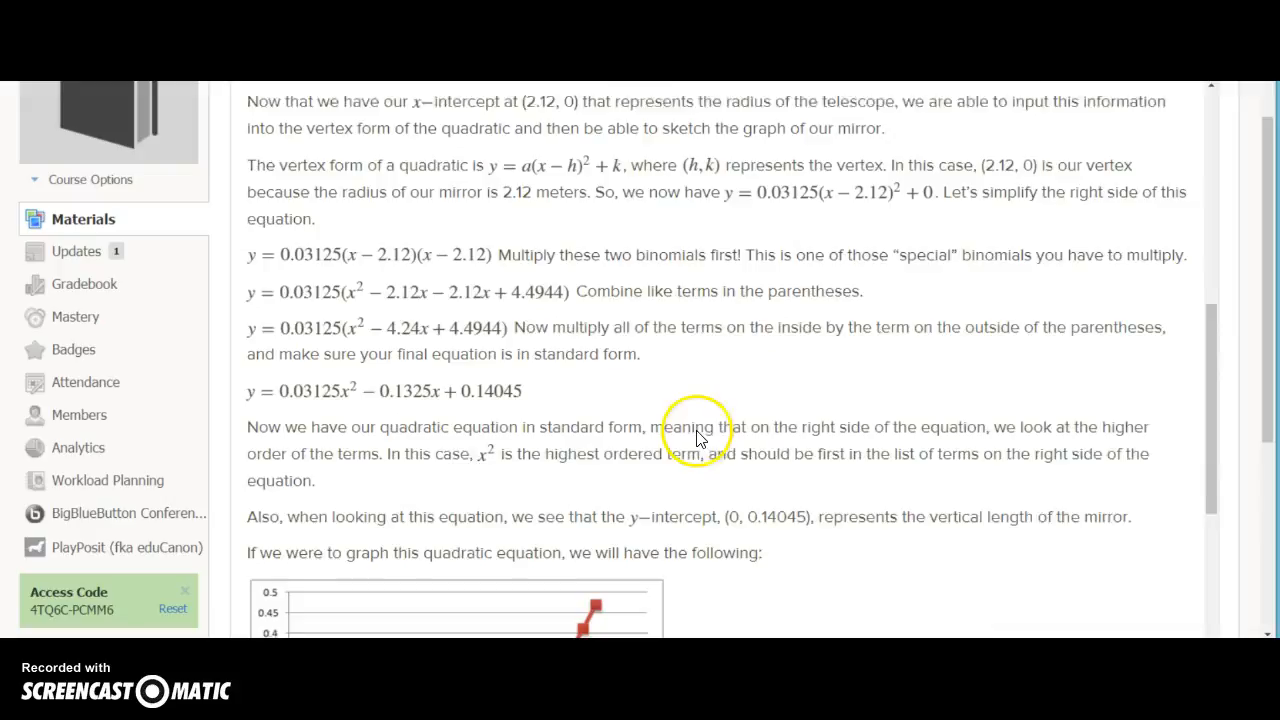
scroll(down, 3)
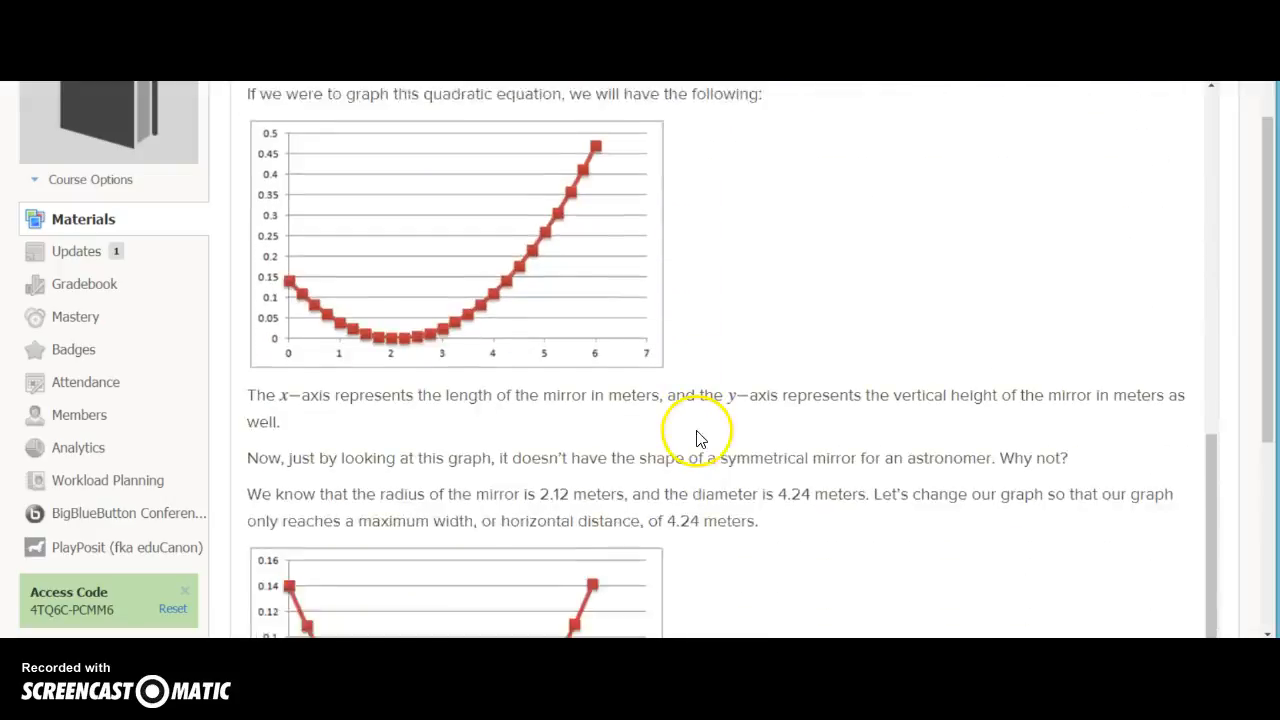
scroll(down, 3)
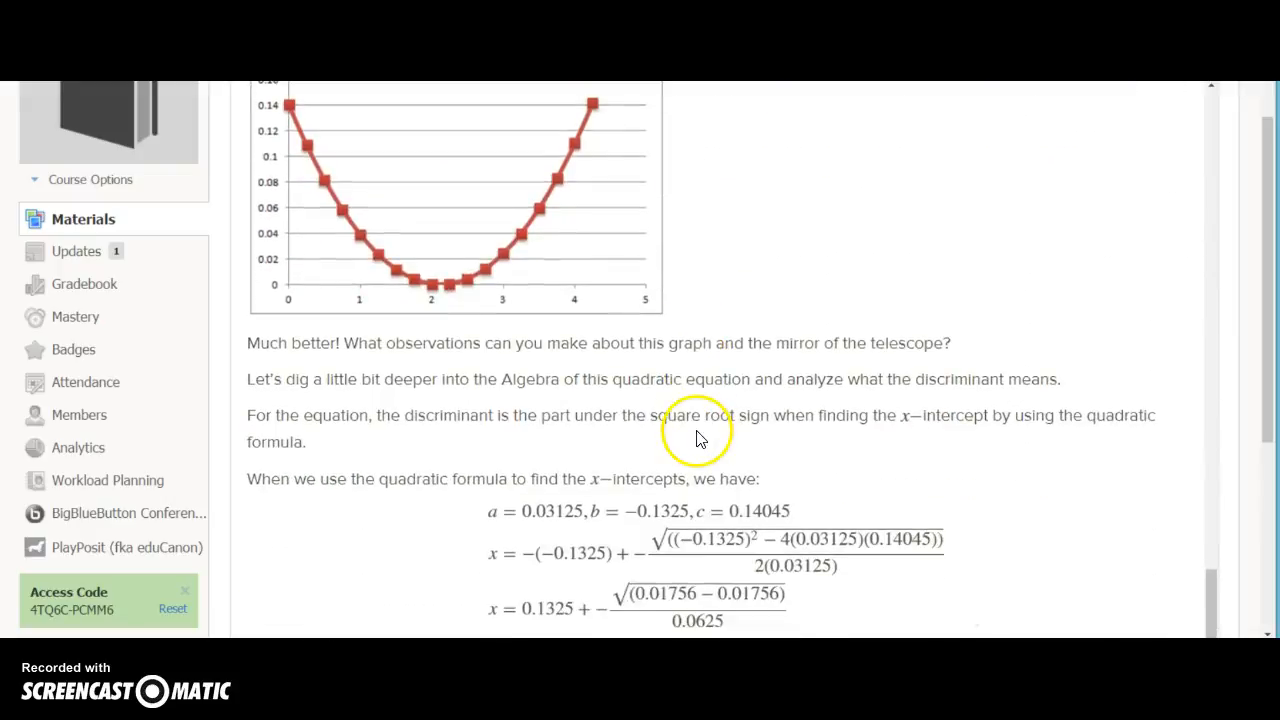
scroll(down, 3)
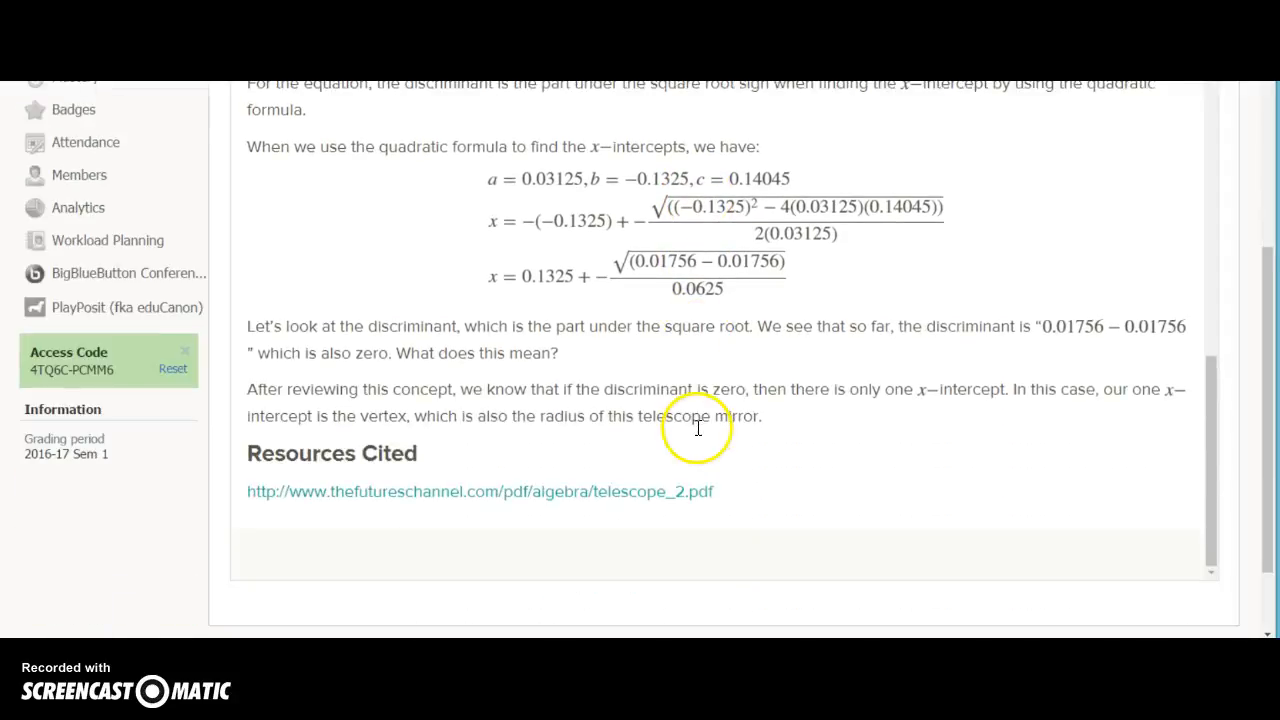
mouse_move(464, 502)
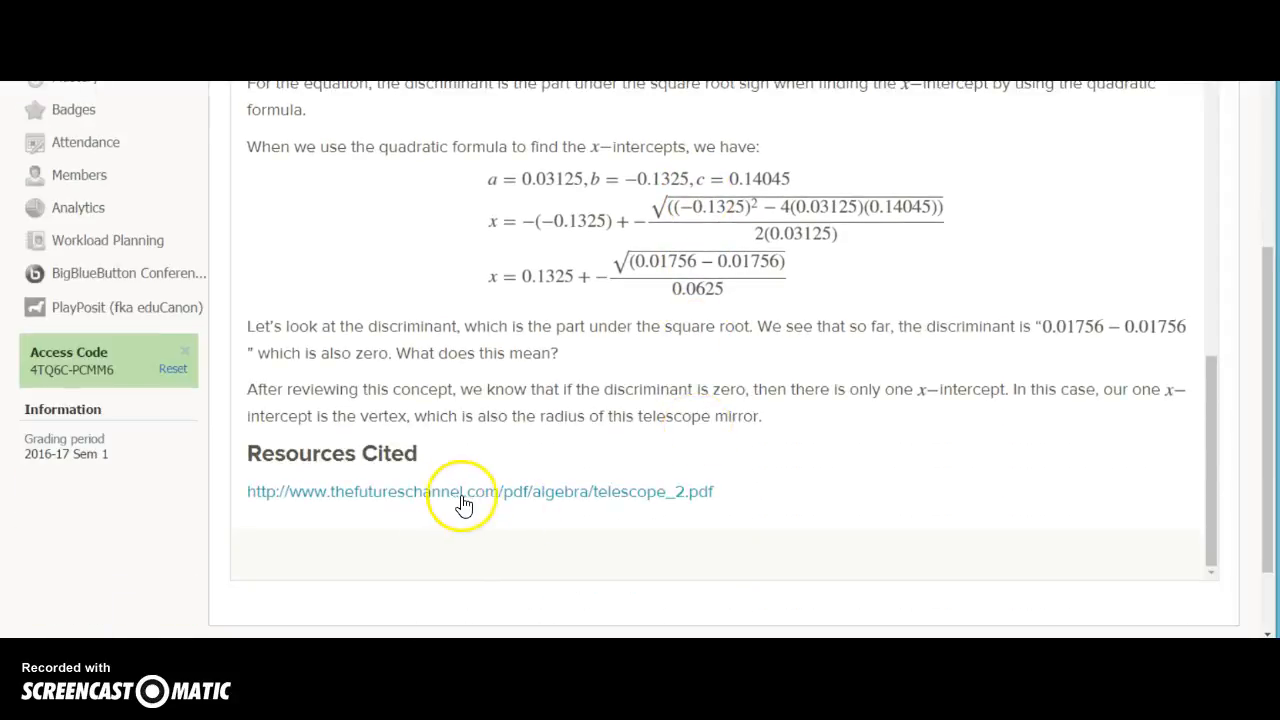